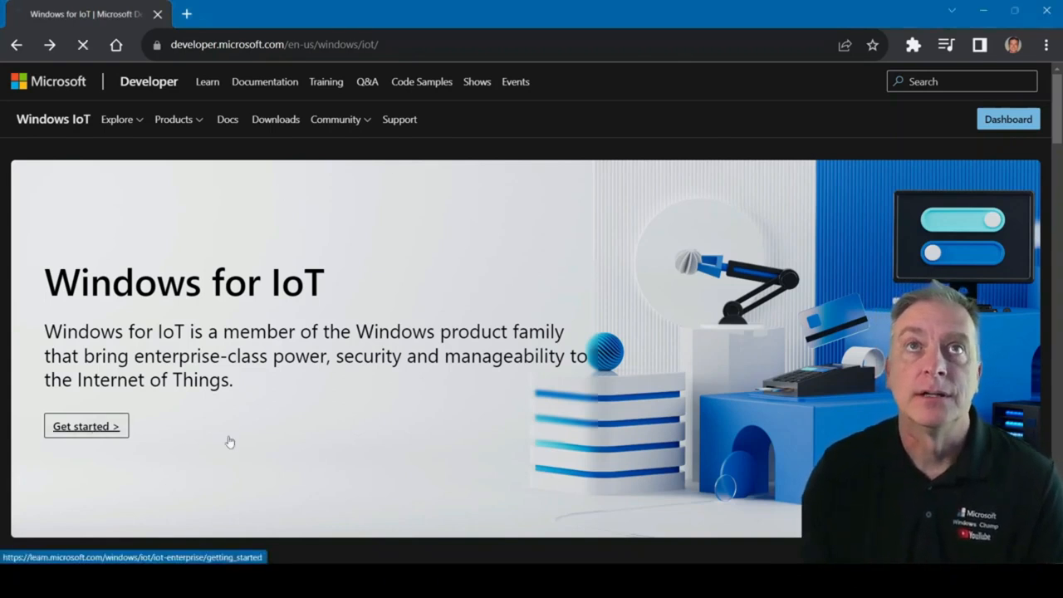
Step: Start the Getting Started with Windows IoT Enterprise guide from the Windows for IoT banner
click(86, 425)
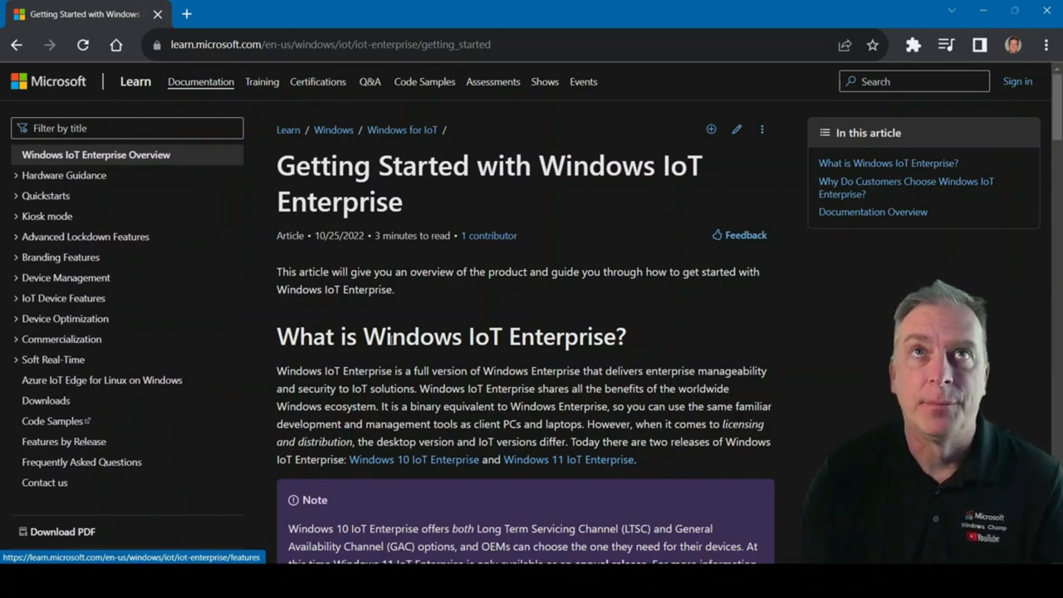
scroll(down, 3)
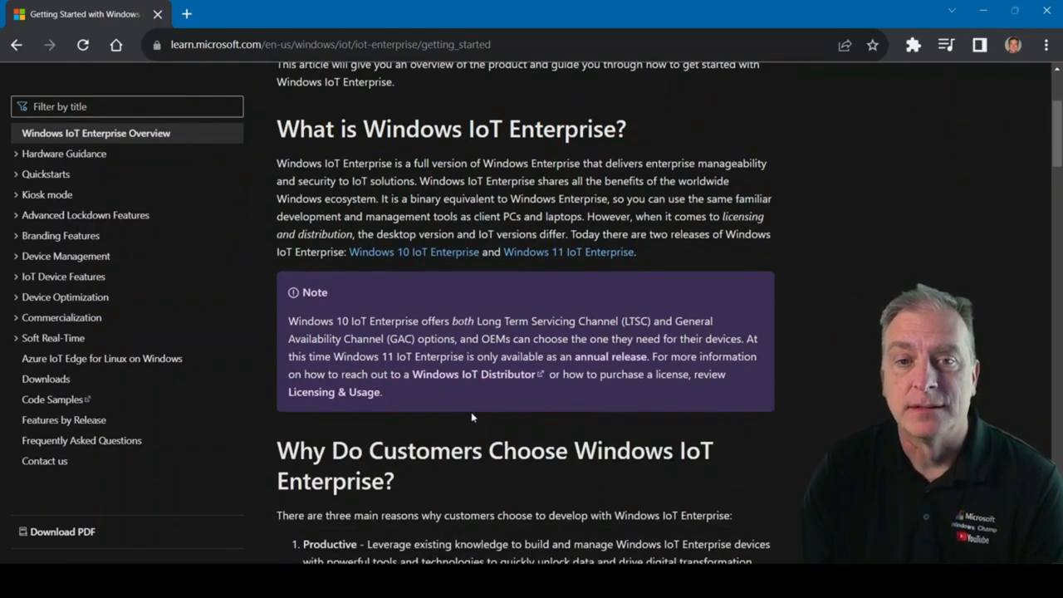
scroll(down, 3)
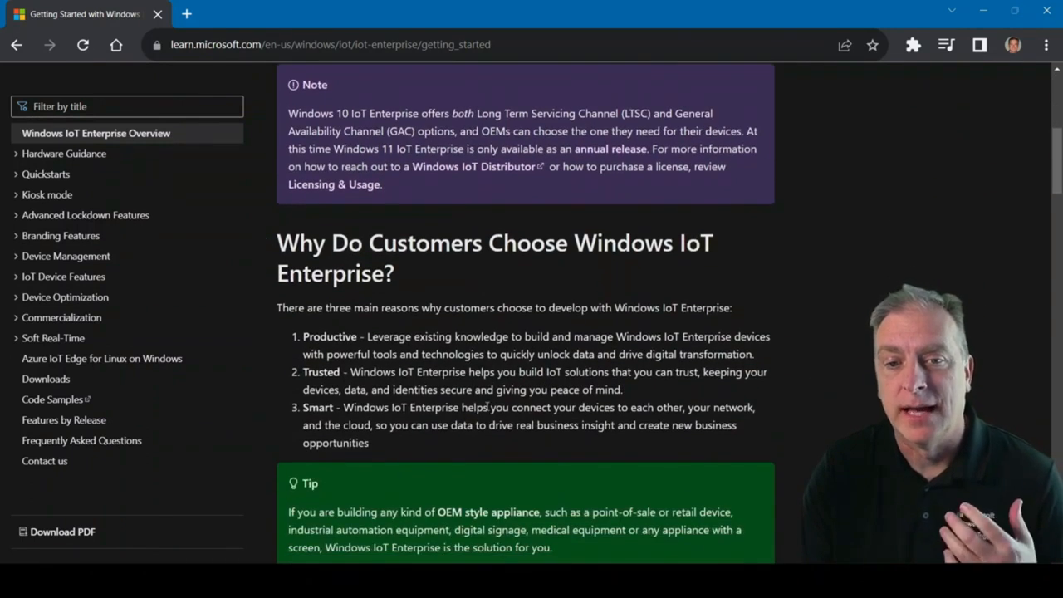
scroll(down, 3)
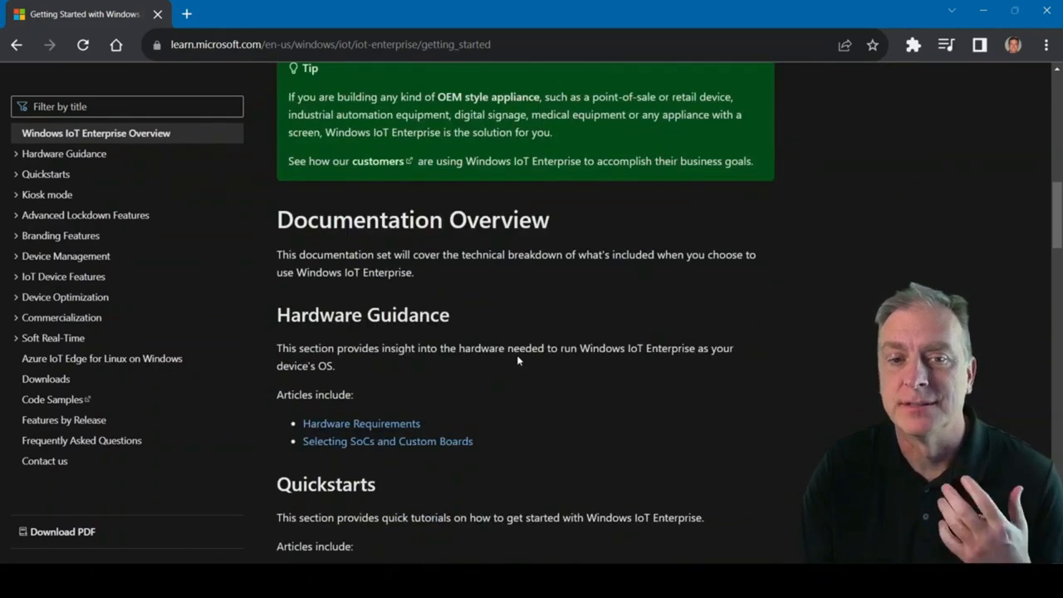
scroll(down, 3)
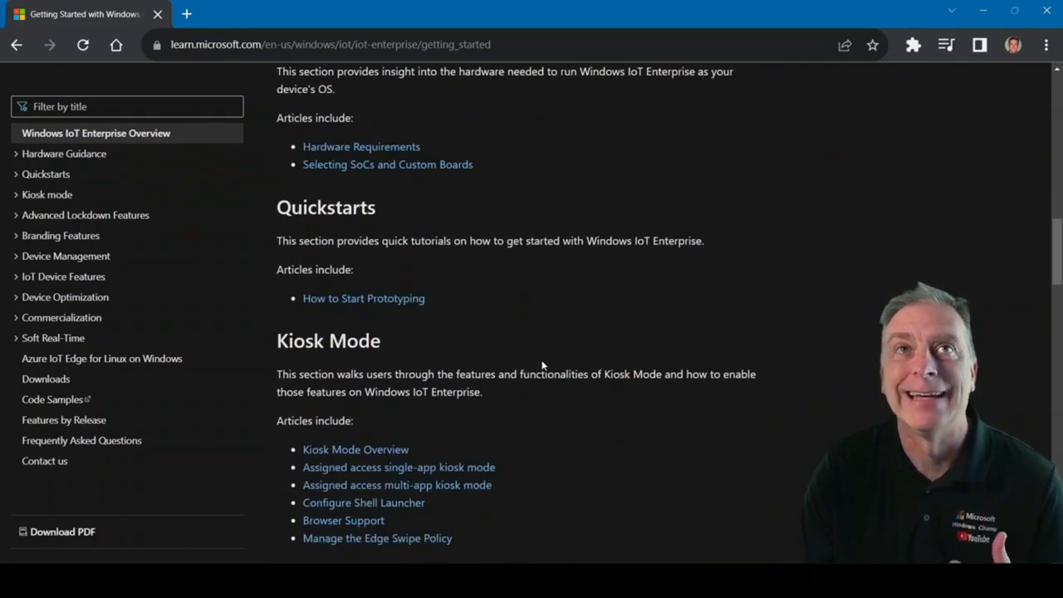
mouse_move(469, 455)
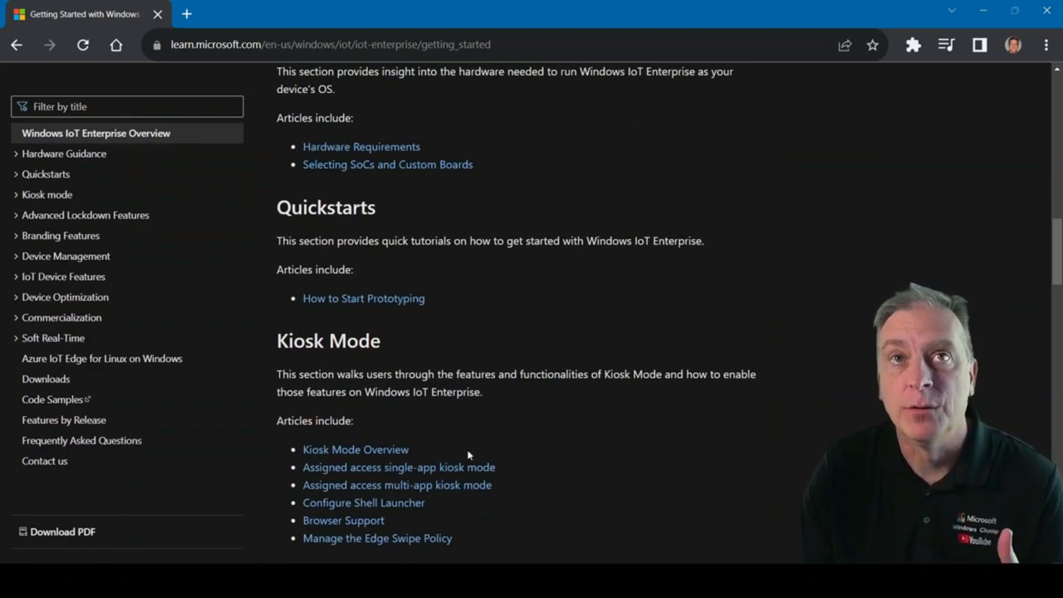
scroll(down, 3)
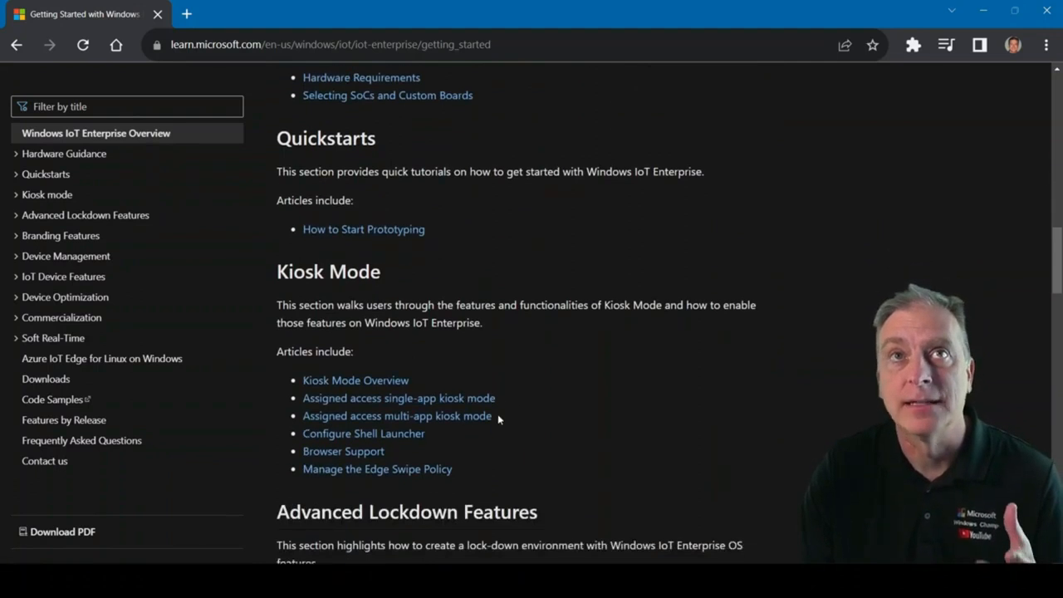
mouse_move(499, 442)
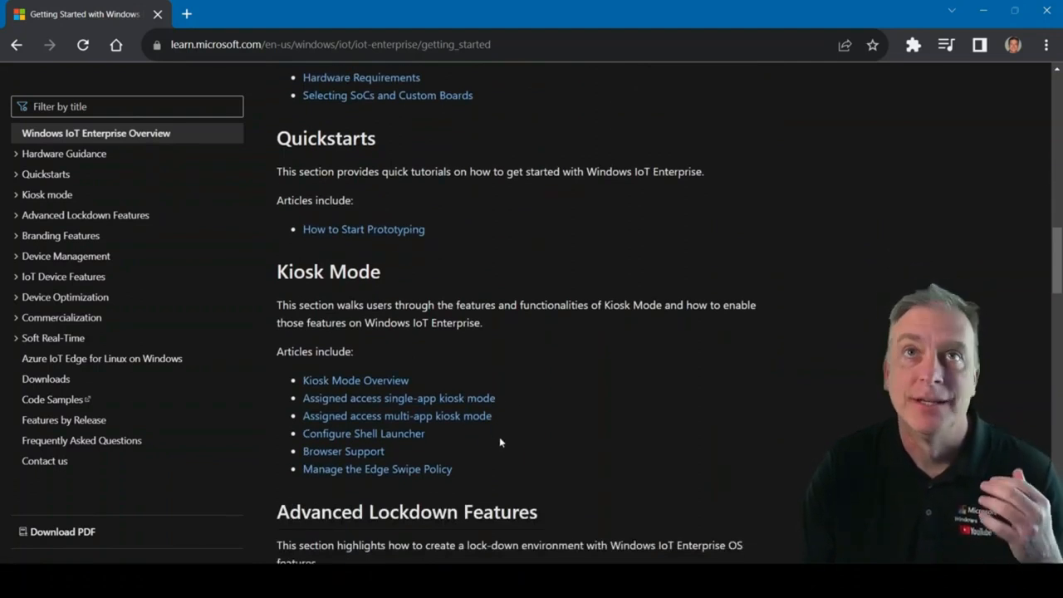
scroll(down, 3)
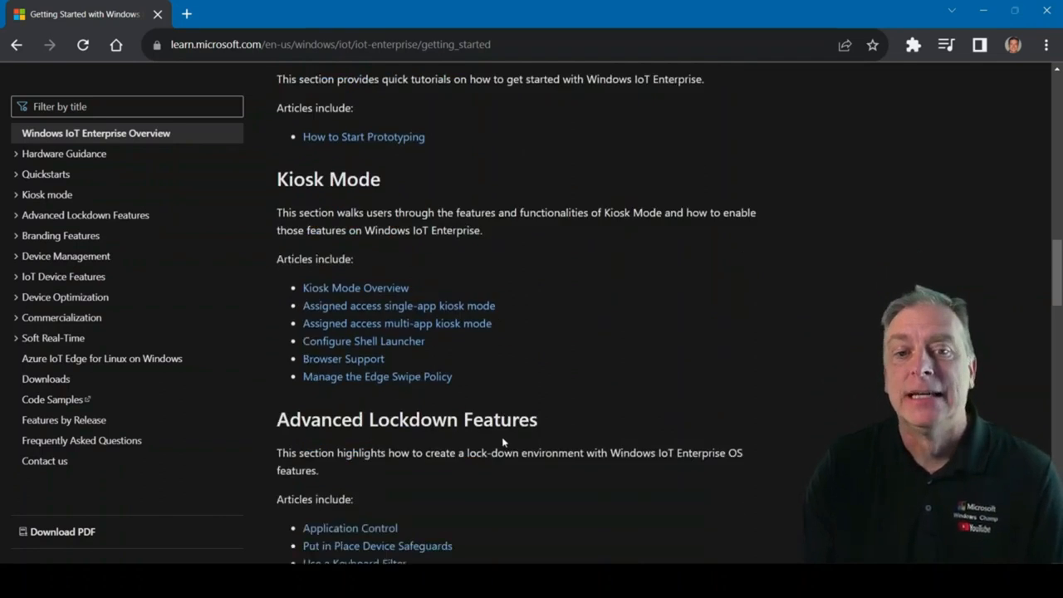
scroll(down, 3)
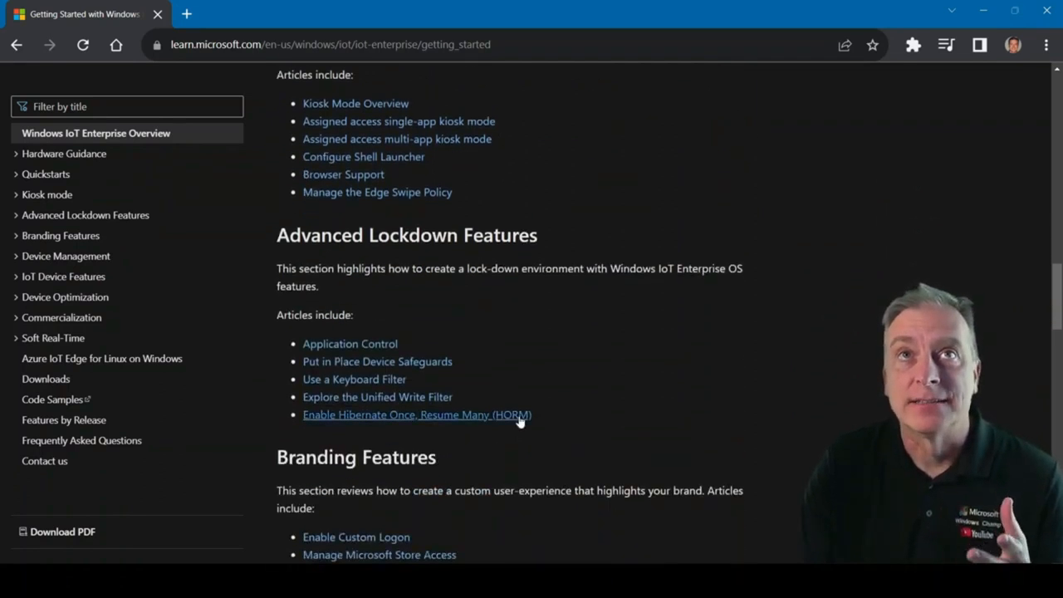
mouse_move(515, 415)
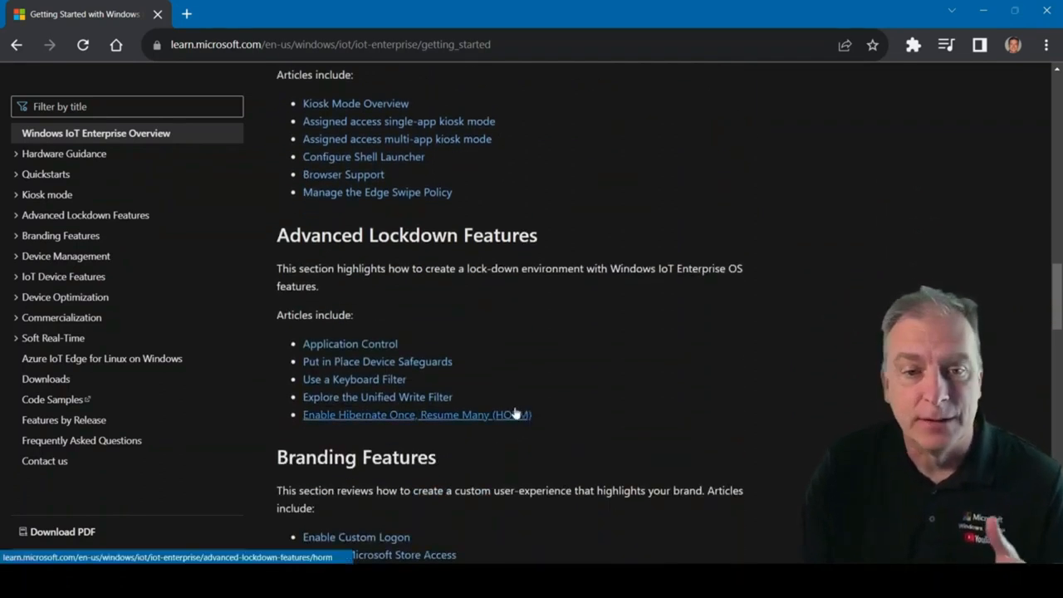
mouse_move(561, 389)
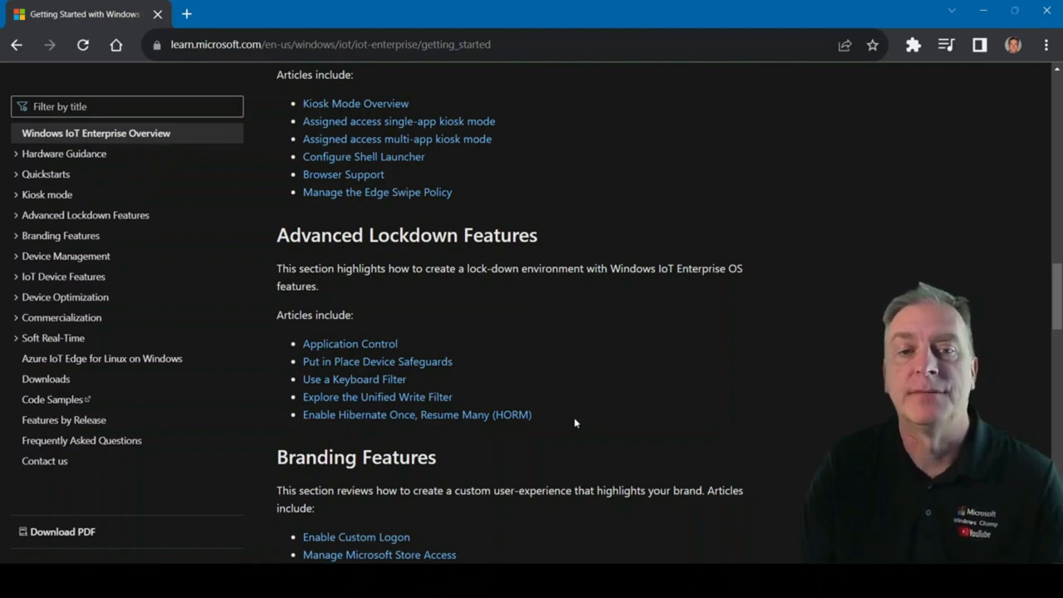
mouse_move(584, 432)
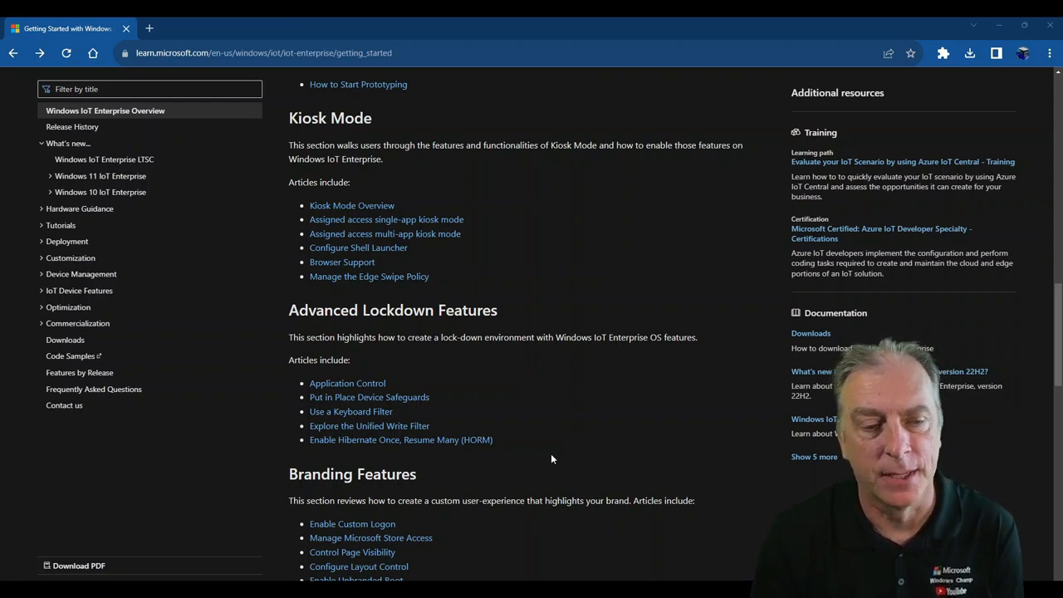
mouse_move(224, 384)
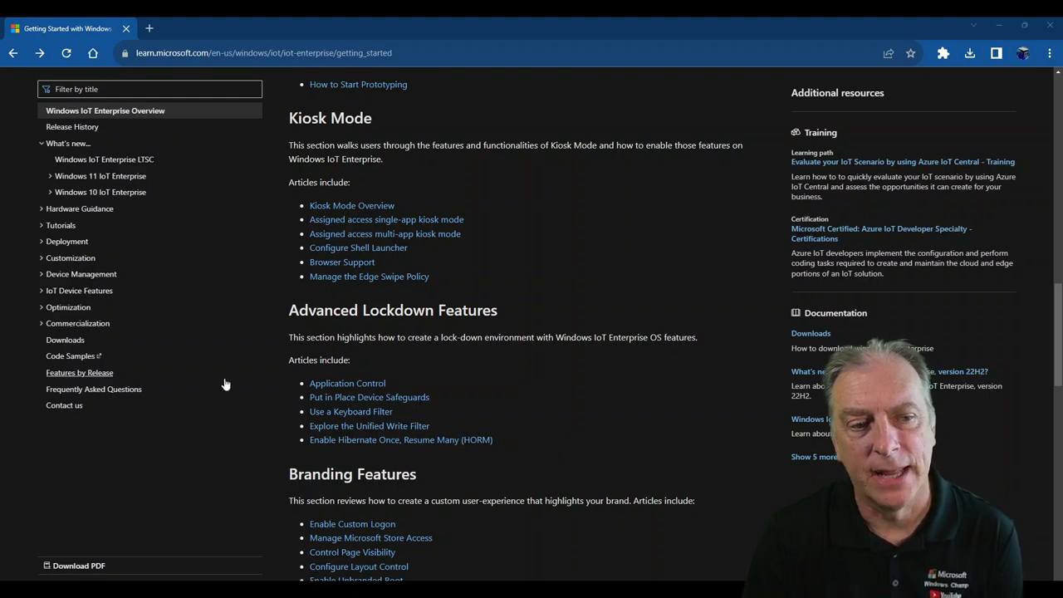
Step: Expand Commercialization in the contents and load the Licensing & Usage article
click(76, 322)
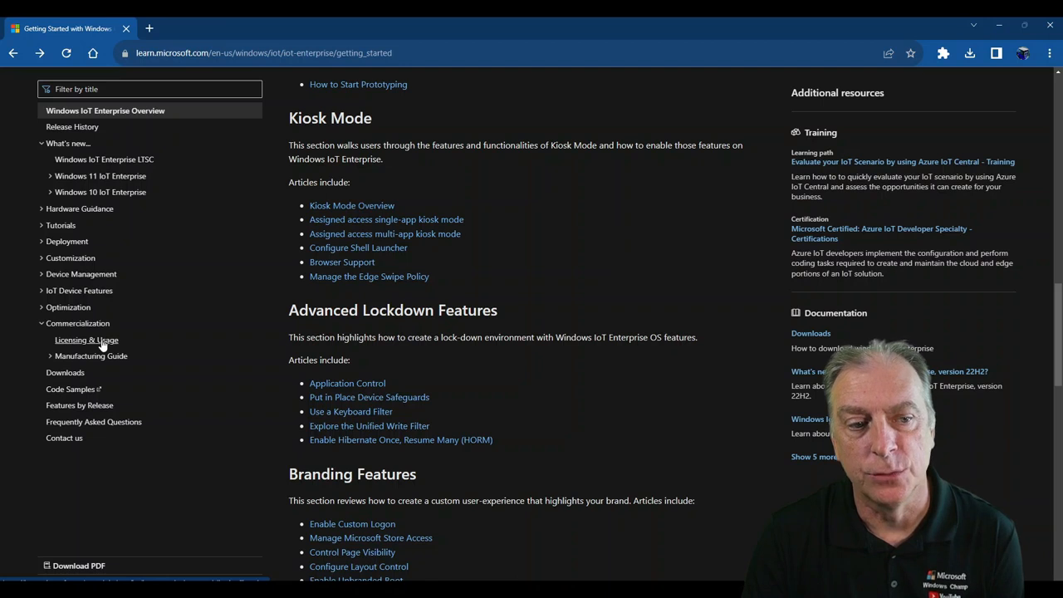
click(86, 339)
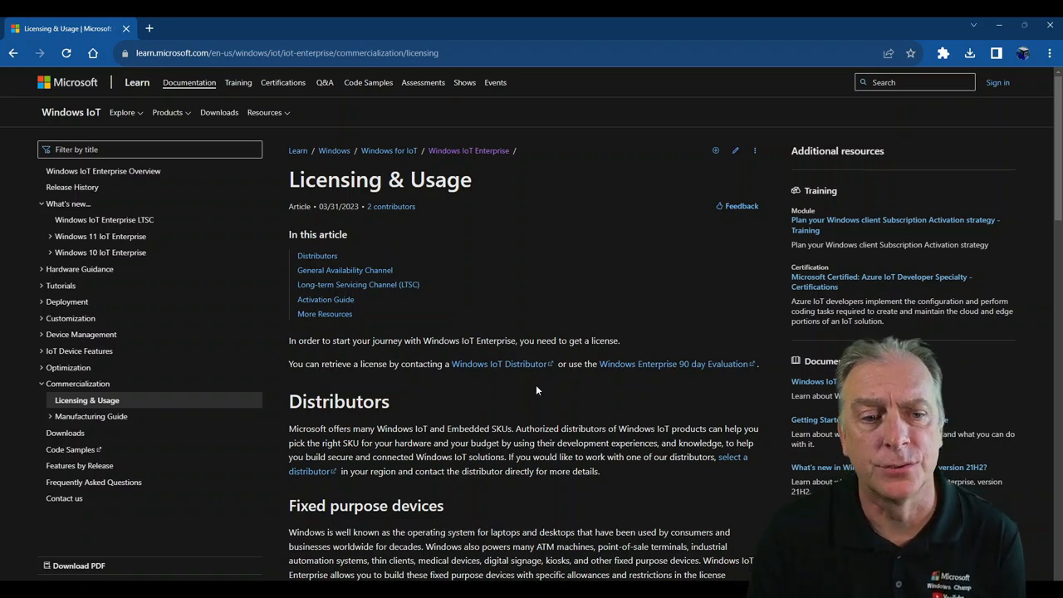
Step: Download the Windows IoT Distributor Information PDF to Downloads and view it in a new tab
scroll(down, 3)
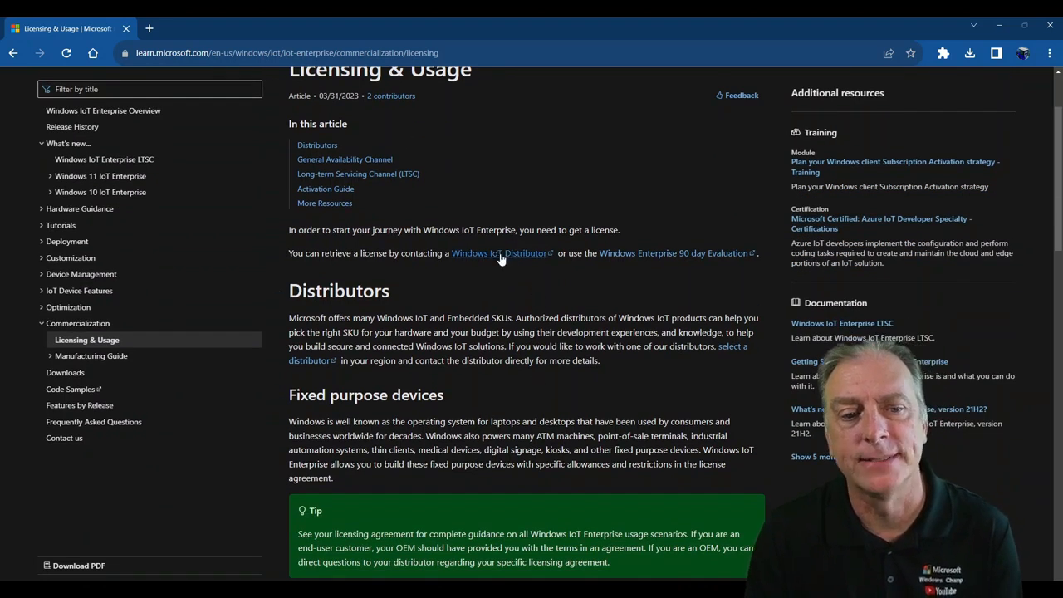
mouse_move(424, 265)
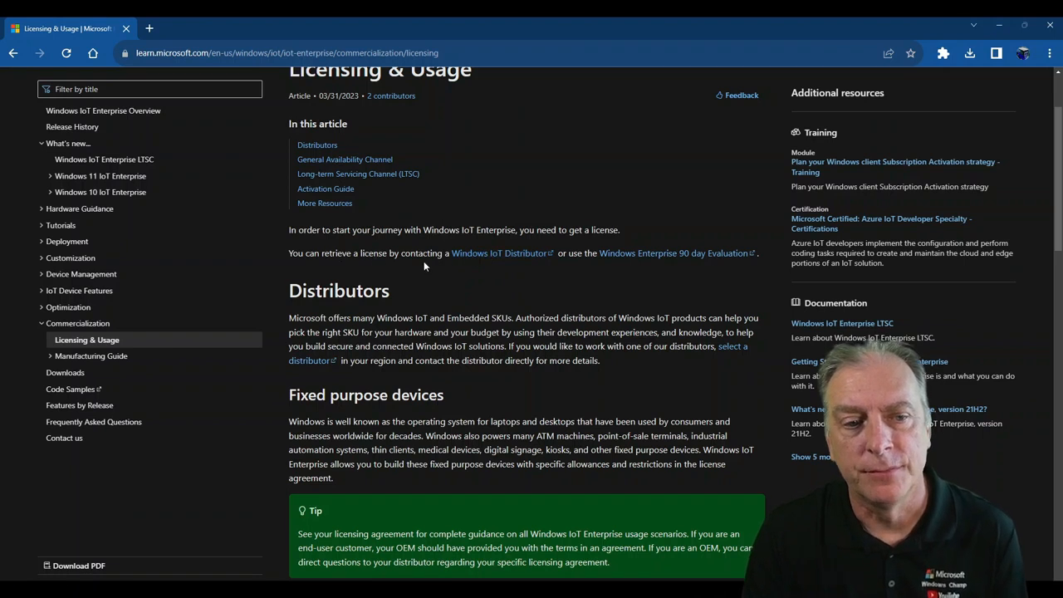
mouse_move(500, 252)
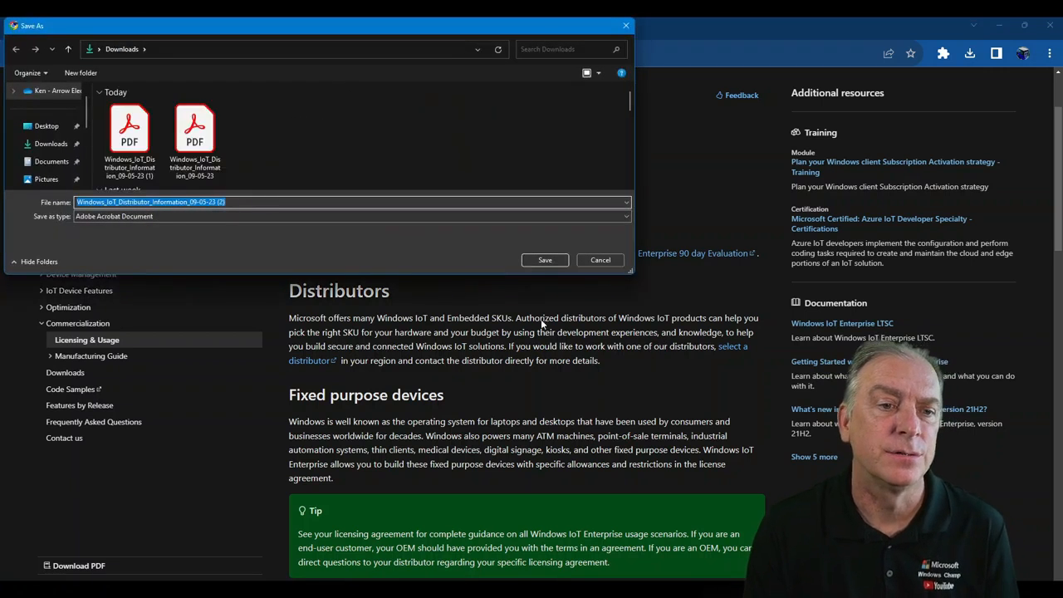
click(599, 259)
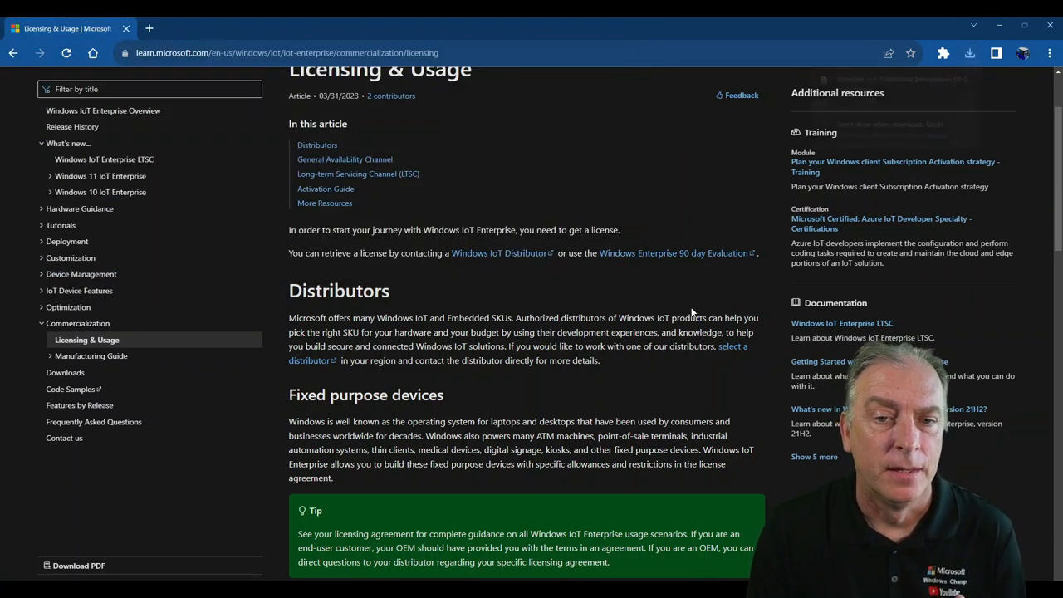
click(498, 252)
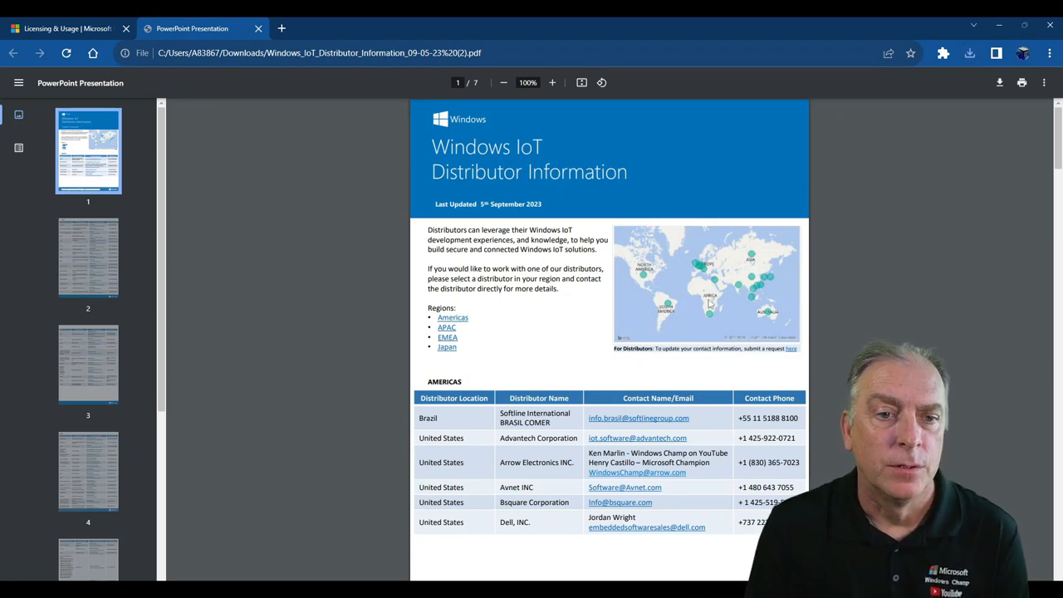
mouse_move(756, 314)
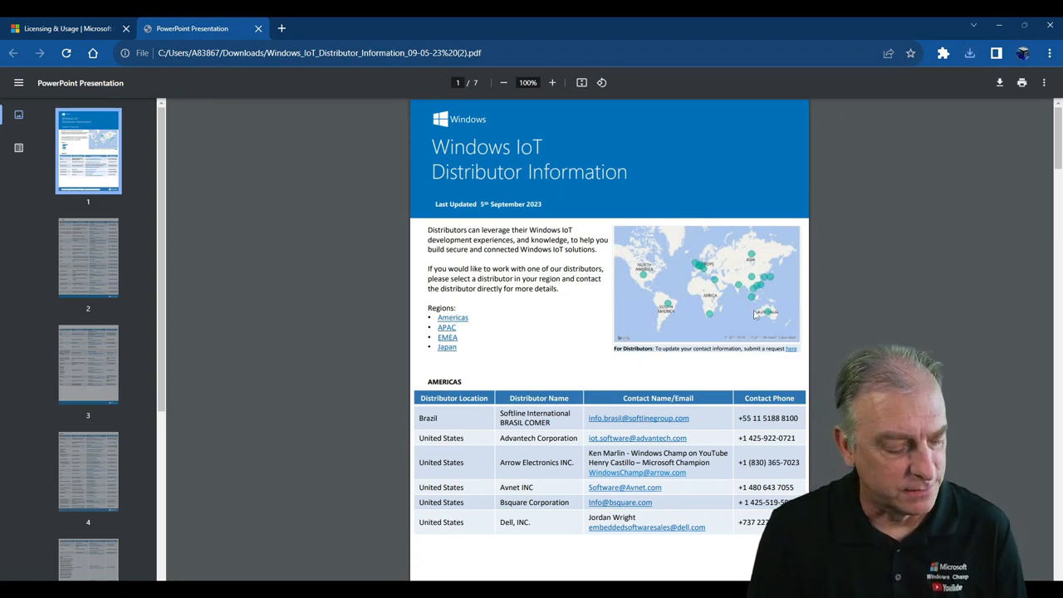
mouse_move(722, 264)
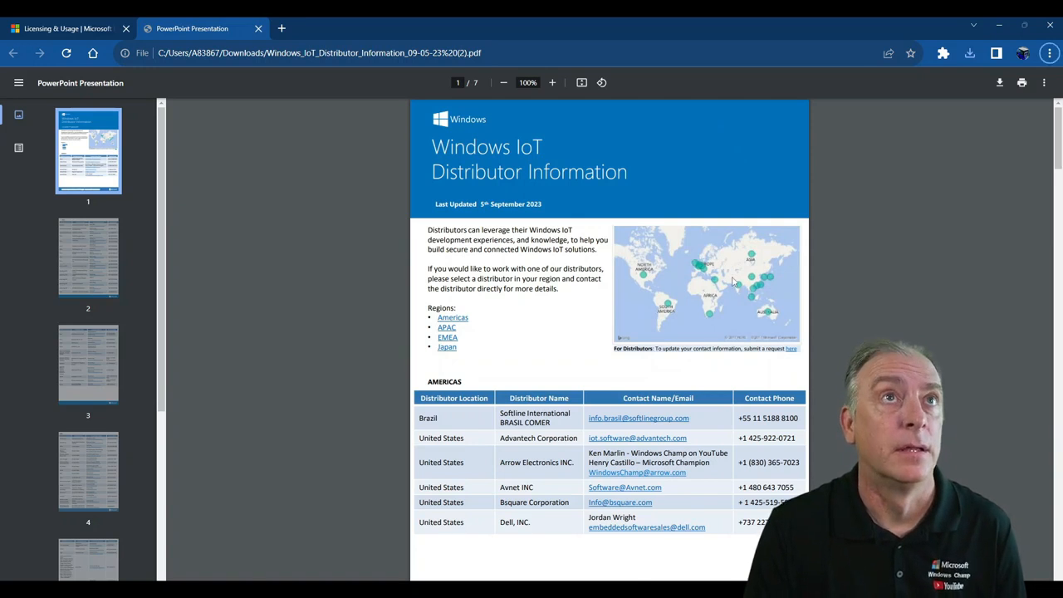
Step: Zoom into the distributor PDF and bring the AMERICAS authorized distributor table into view
click(551, 83)
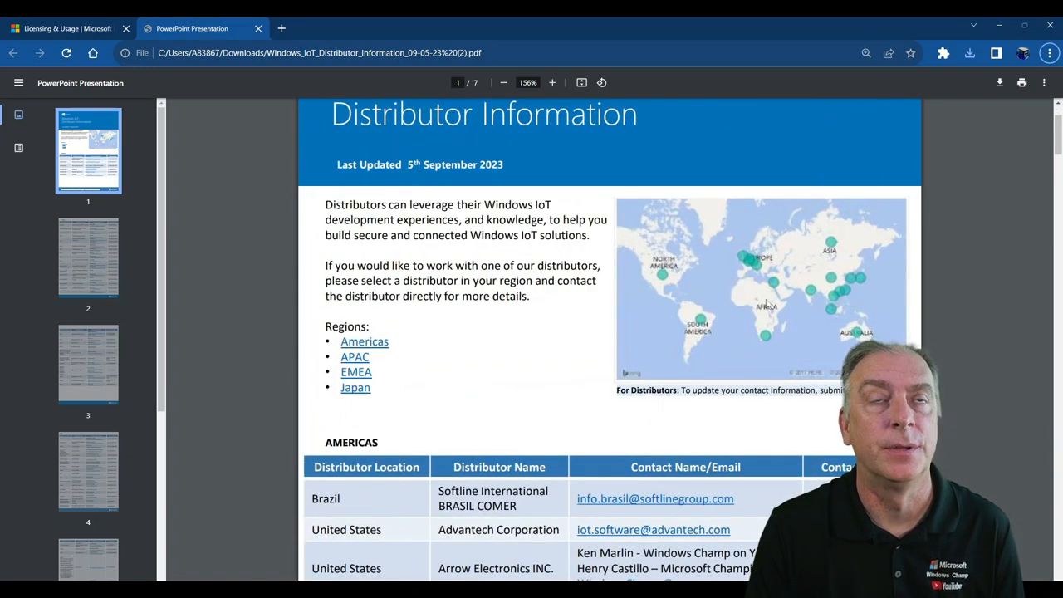
scroll(down, 3)
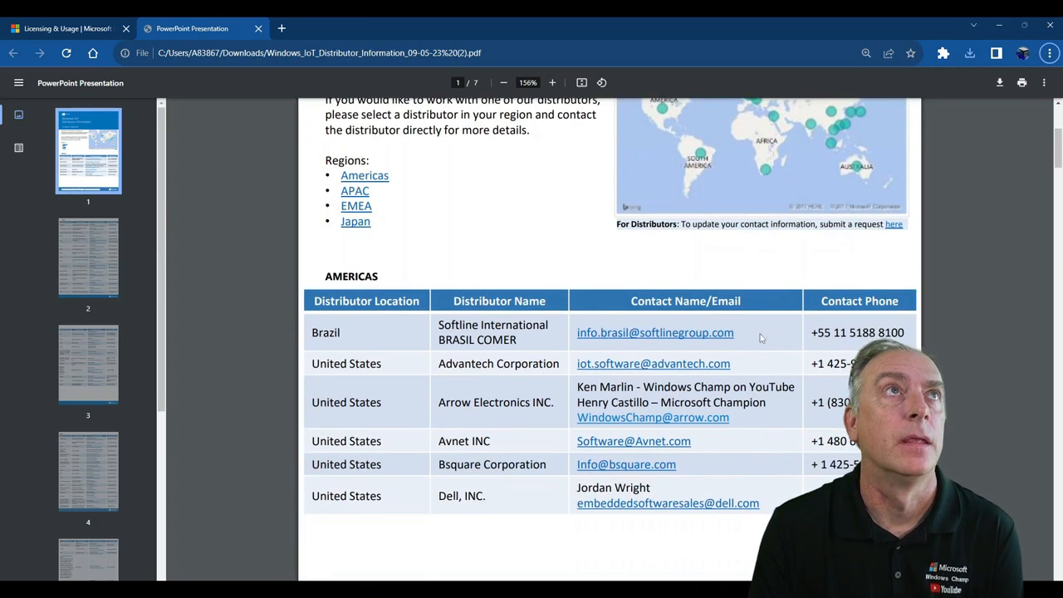
scroll(up, 3)
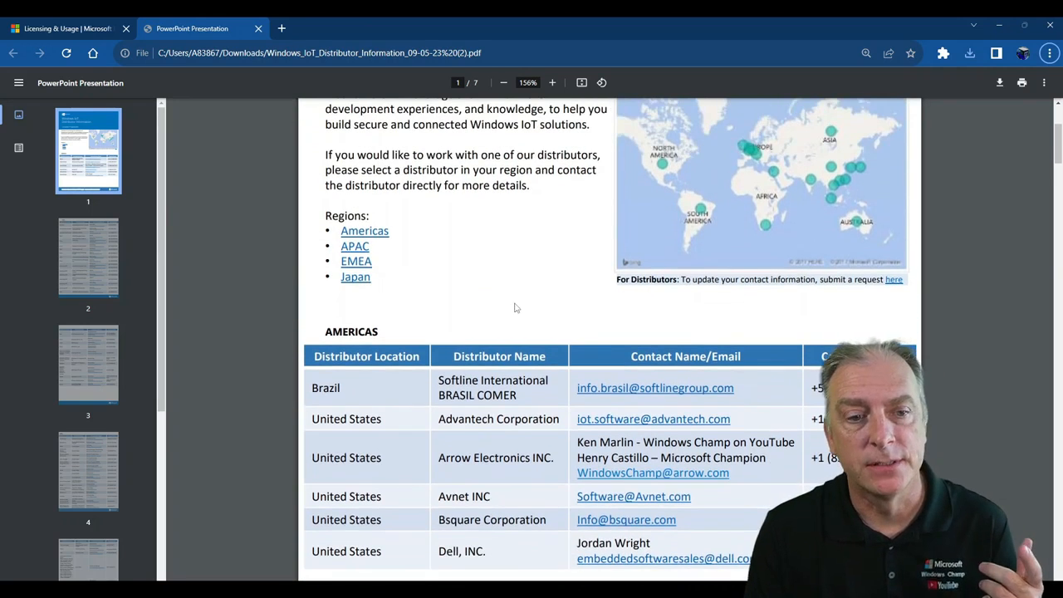
scroll(down, 3)
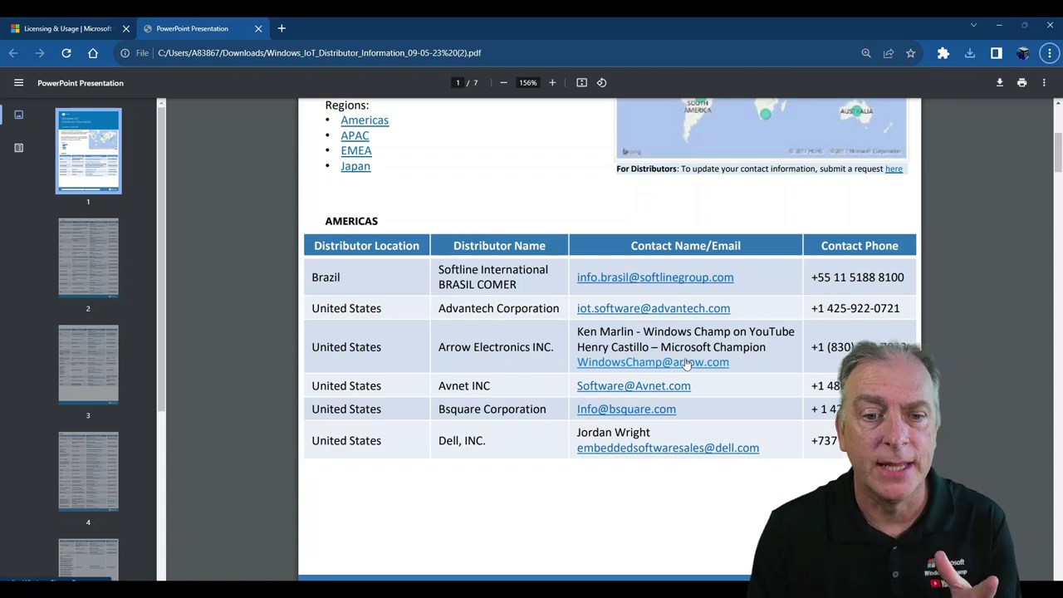
mouse_move(684, 379)
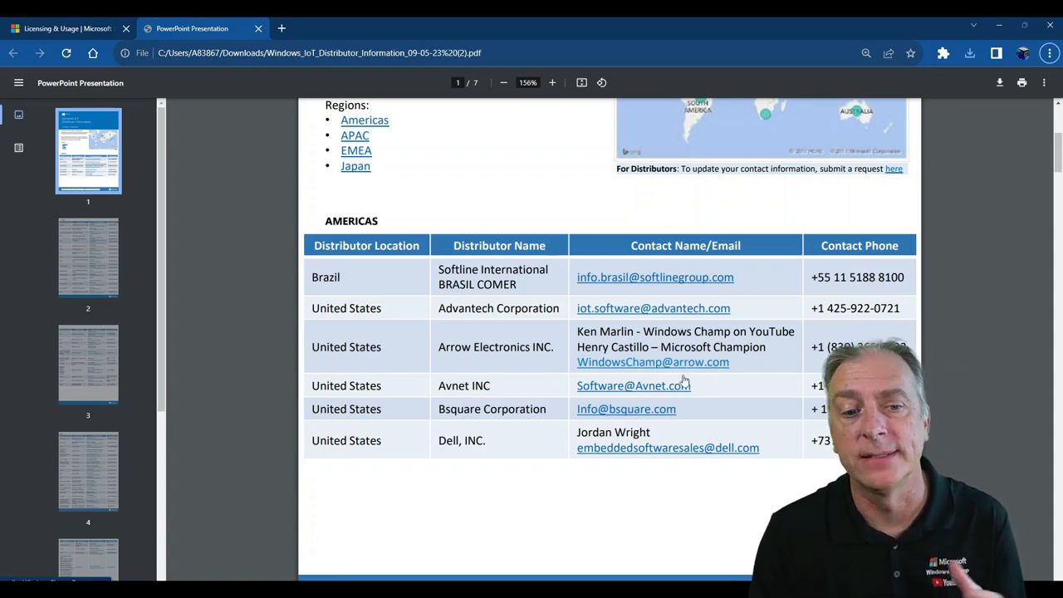